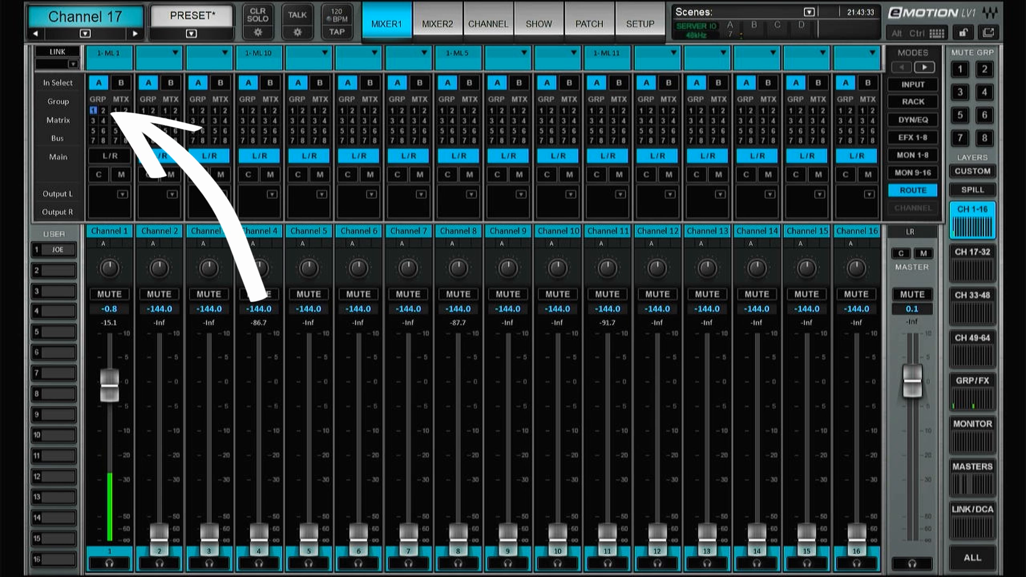
Show the GRP/FX layer and test the Group 1 fader level.
click(912, 137)
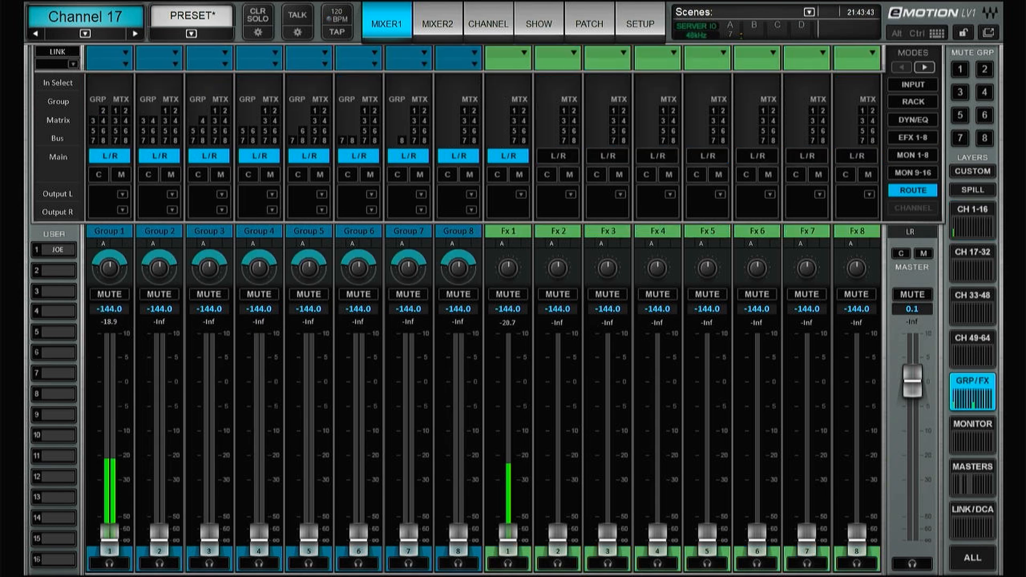
click(108, 231)
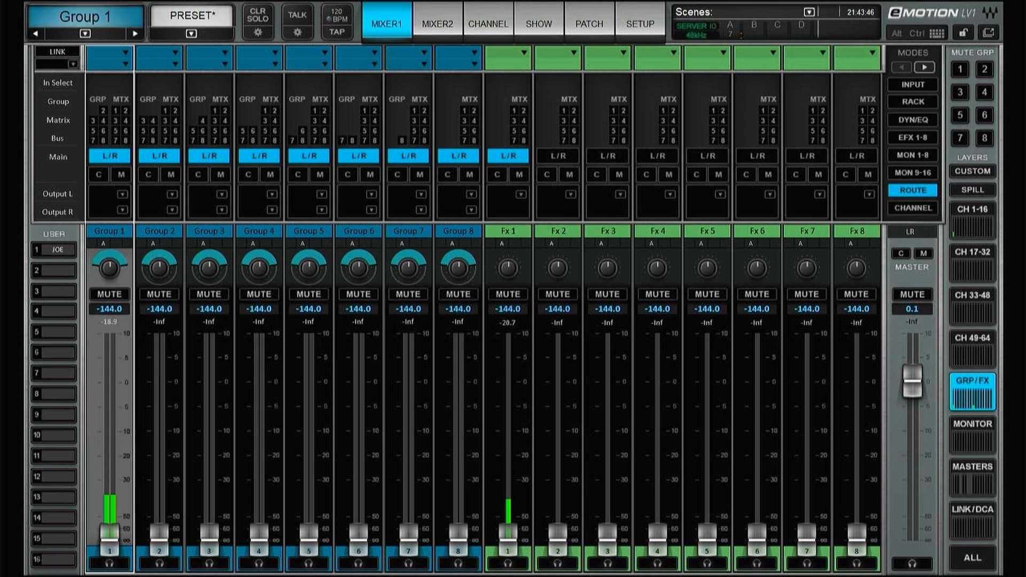
drag(108, 517, 108, 393)
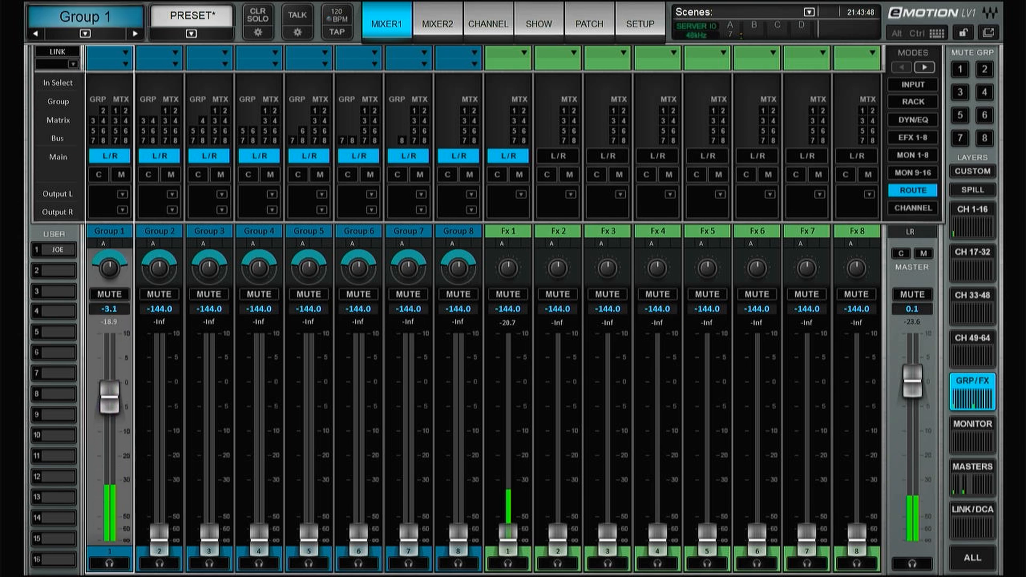
drag(110, 393, 110, 478)
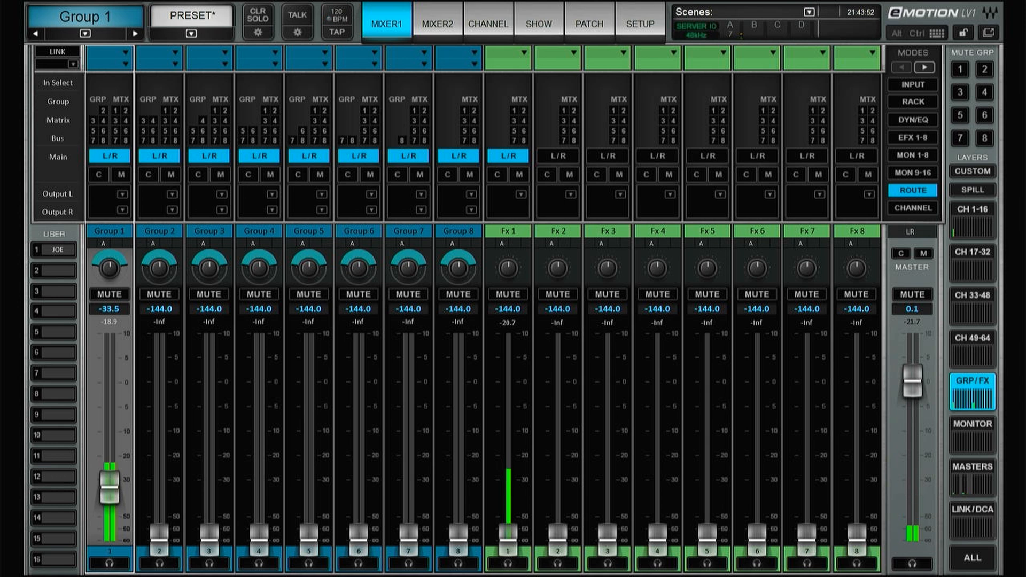
drag(110, 478, 110, 402)
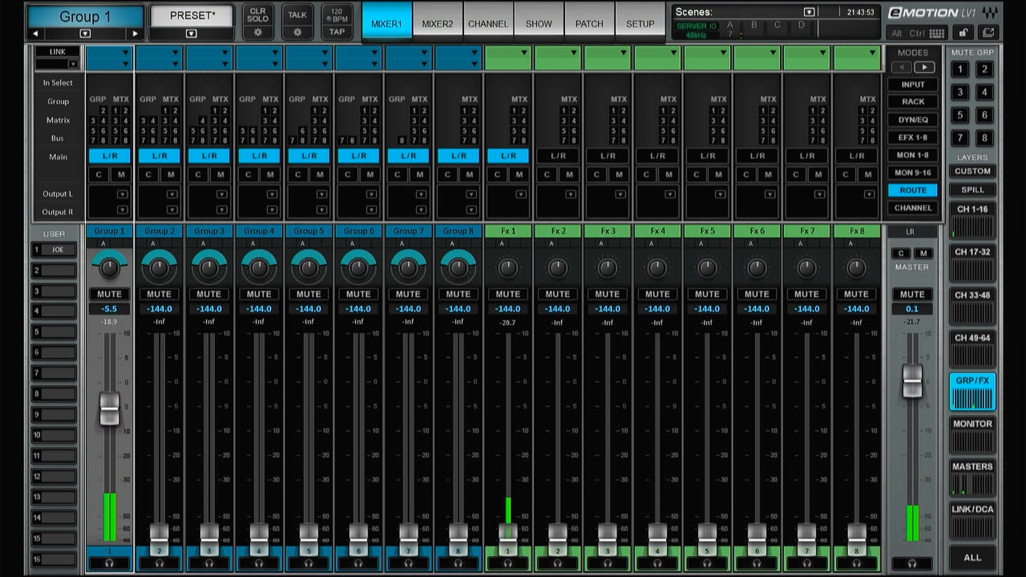
Select the Fx 1 return strip and test its fader level.
click(507, 231)
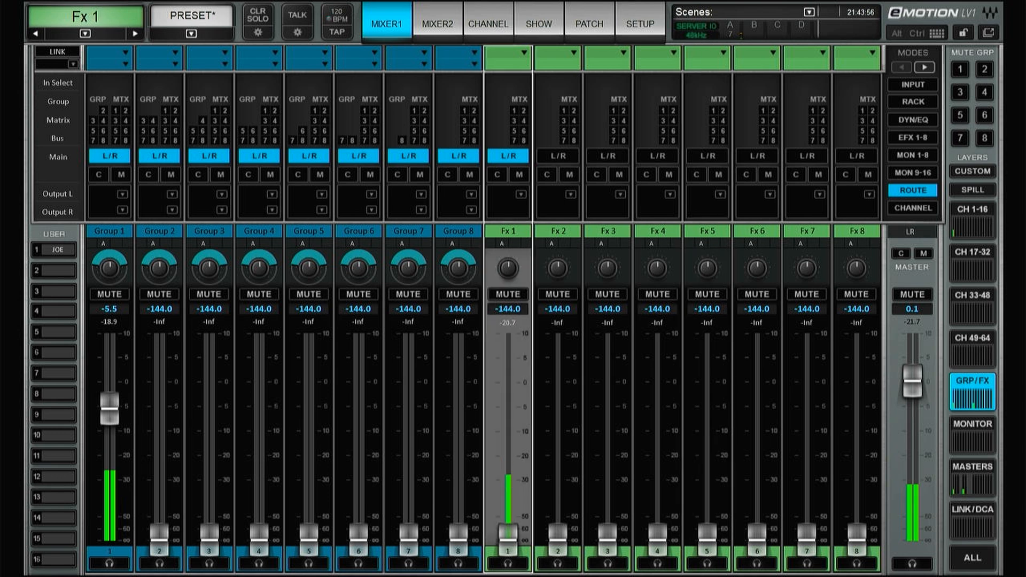
drag(508, 530, 508, 419)
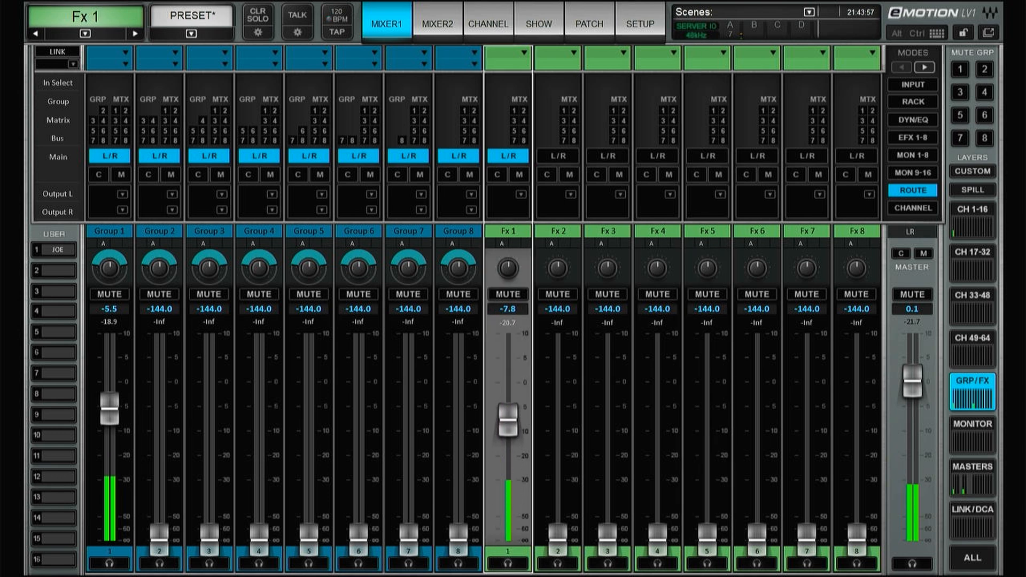
drag(507, 422, 507, 446)
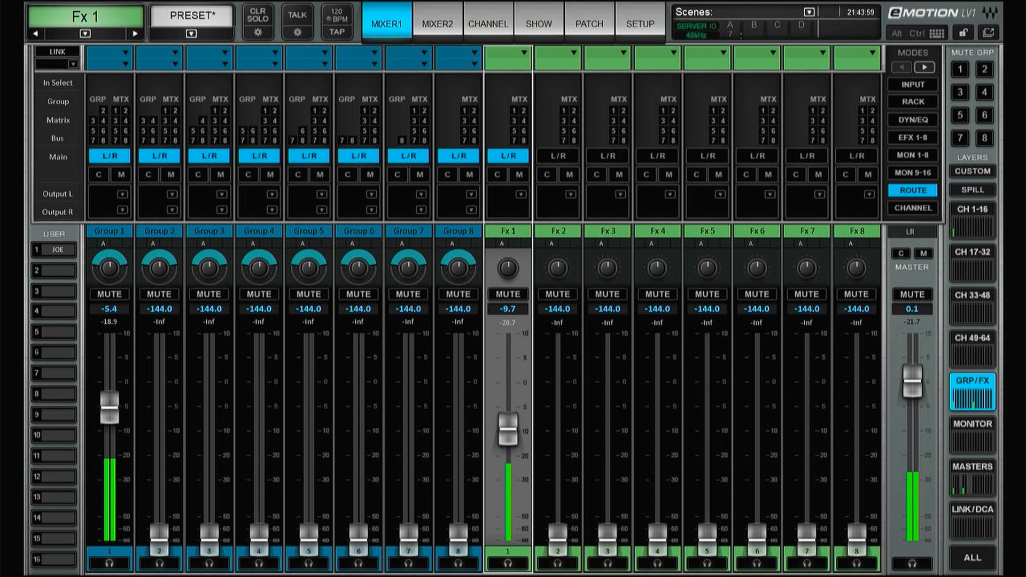
drag(507, 427, 507, 465)
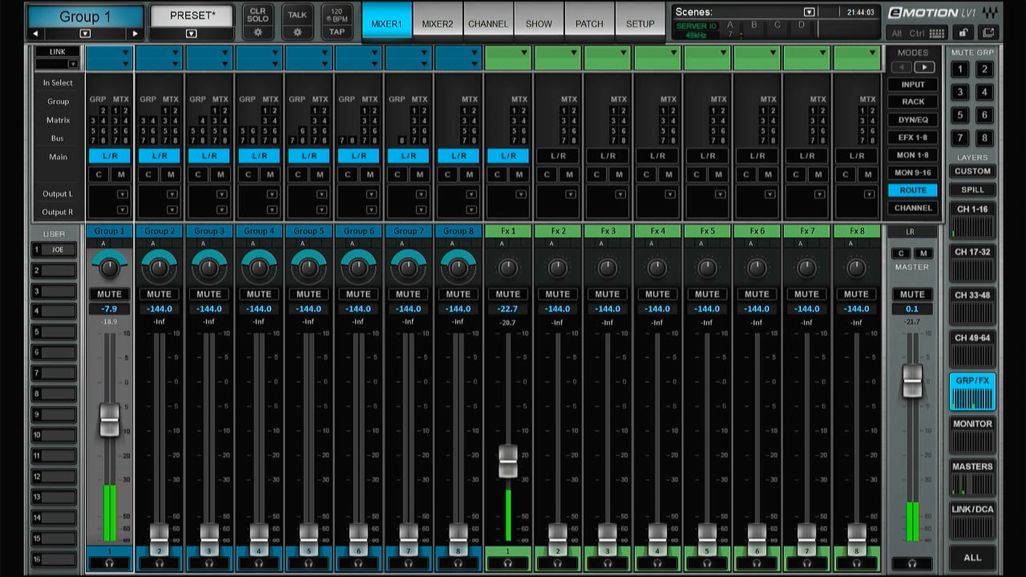
drag(504, 458, 505, 425)
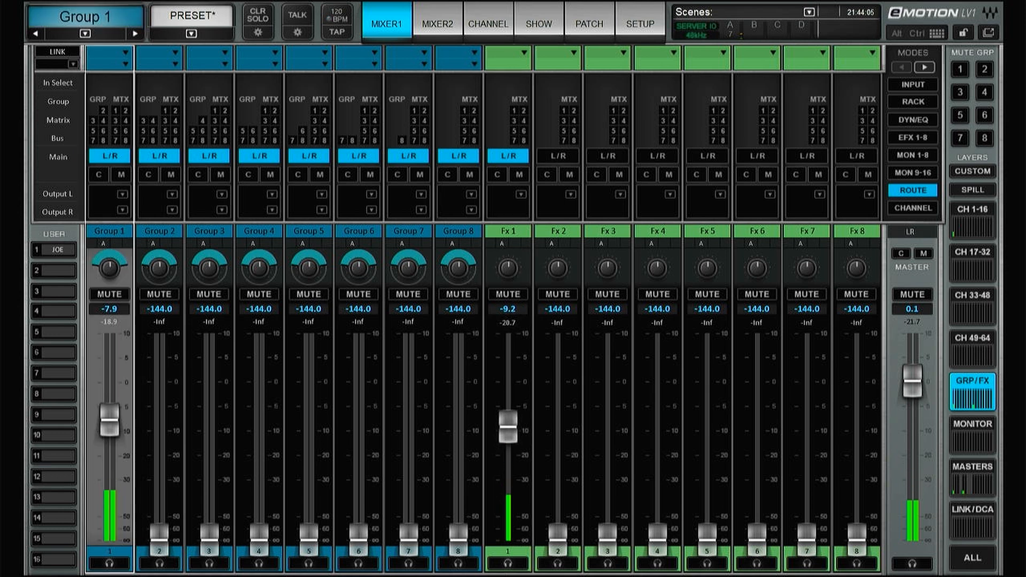
Pull the Group 1 and Fx 1 faders fully down and open Group 1's channel page.
drag(109, 413, 108, 517)
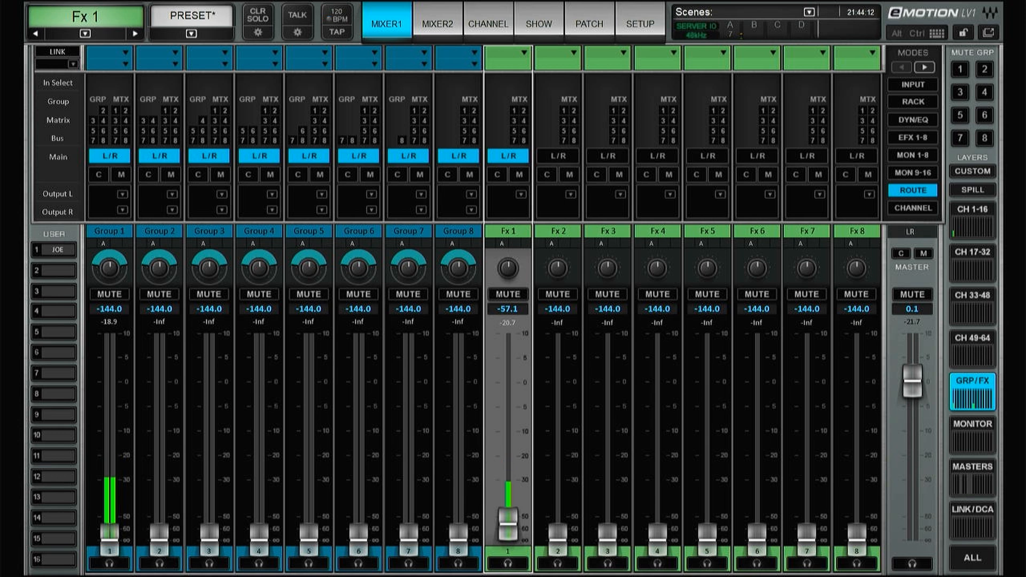
drag(507, 520, 507, 462)
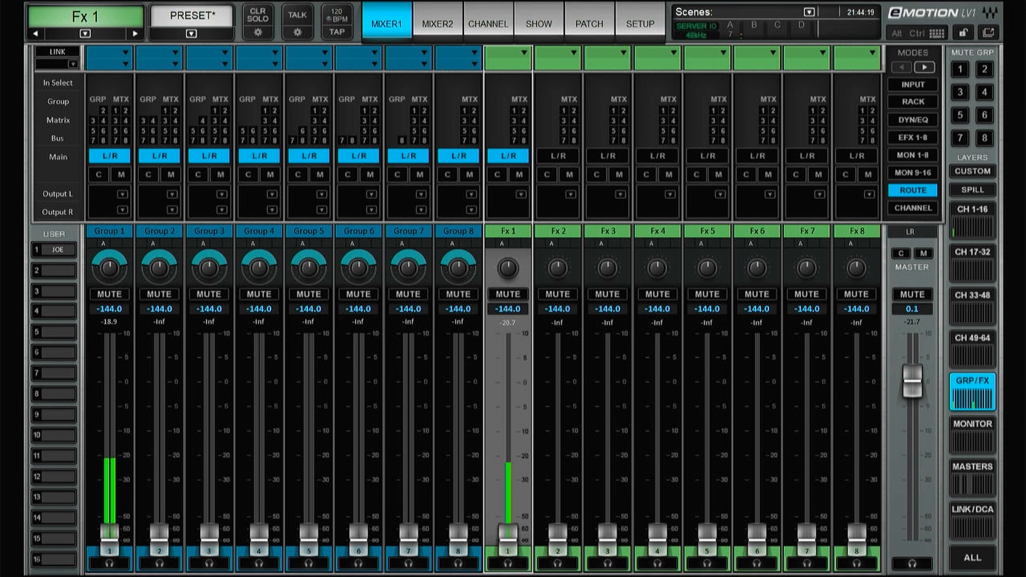
click(109, 231)
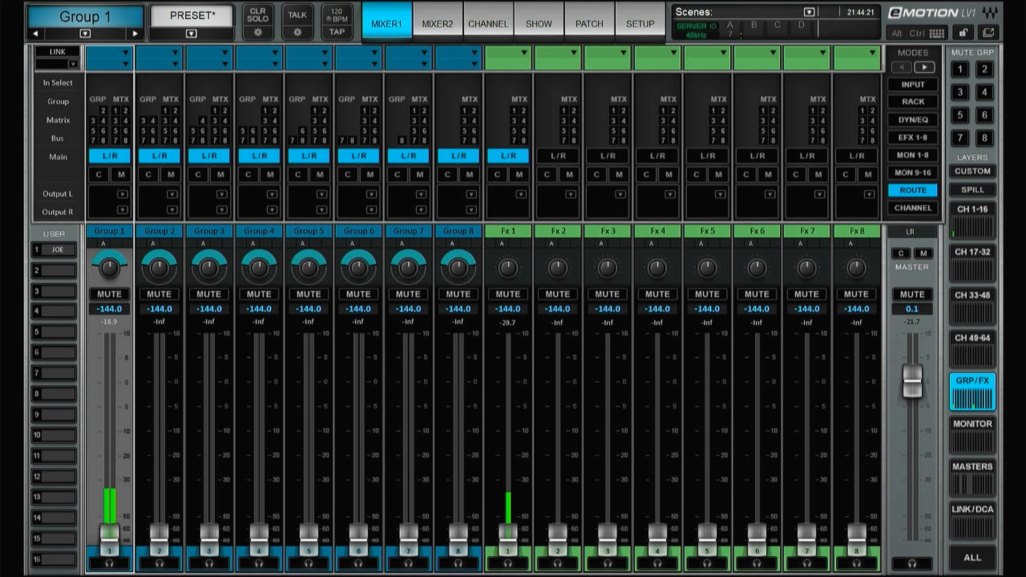
click(487, 24)
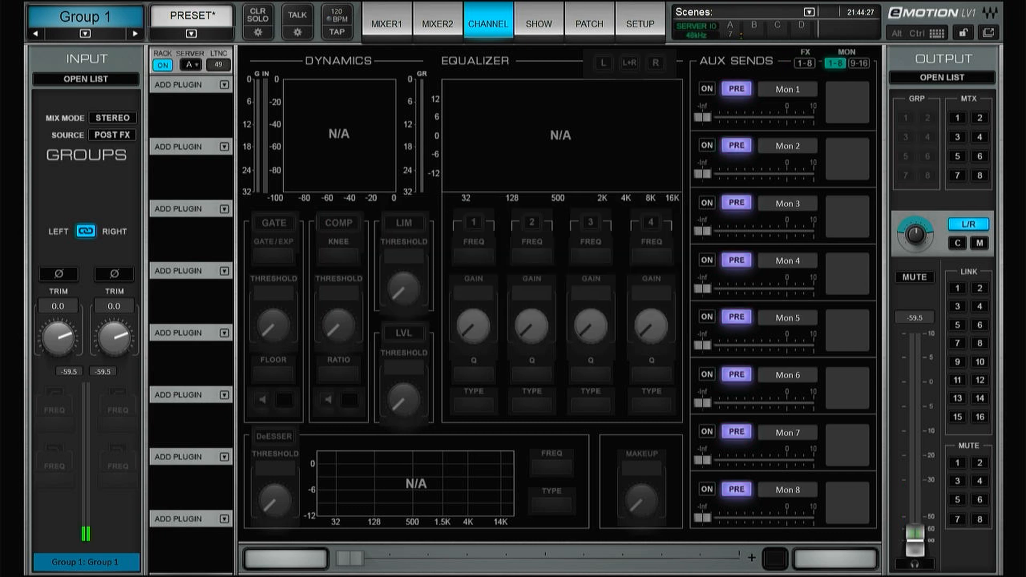
Route Fx 1 to GRP 1 instead of L/R and raise its return to -7.0.
click(385, 24)
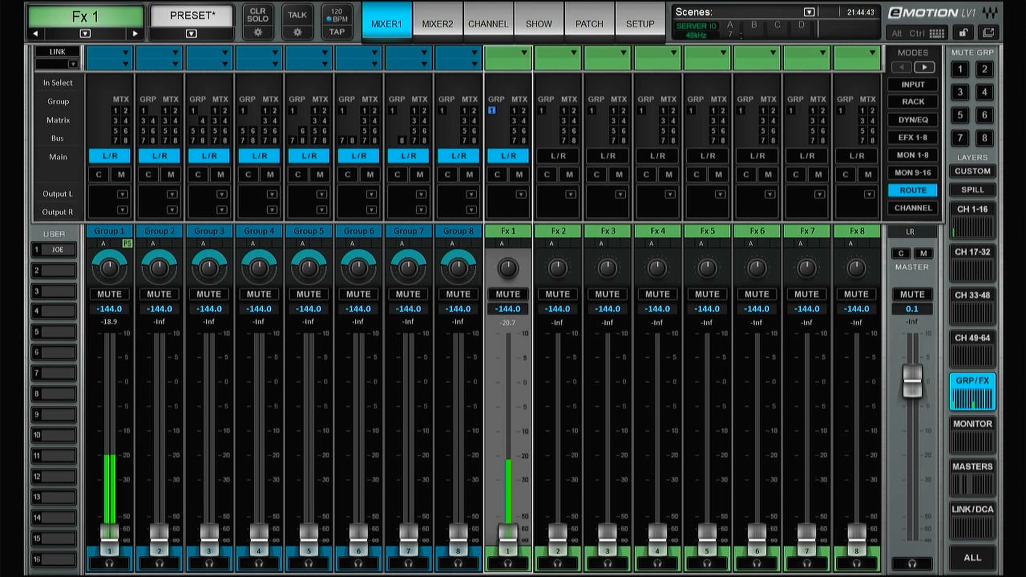
click(487, 25)
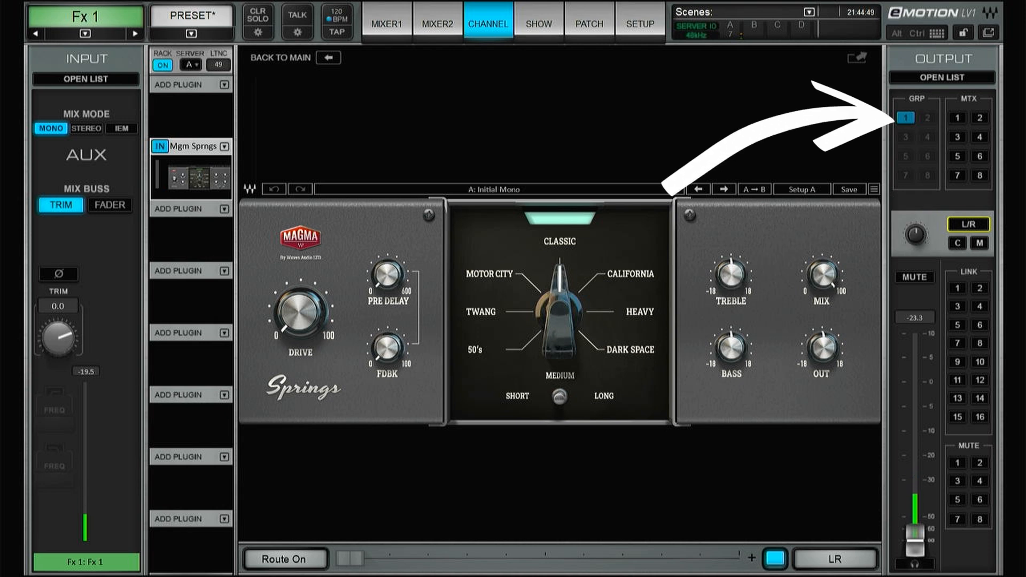
click(386, 24)
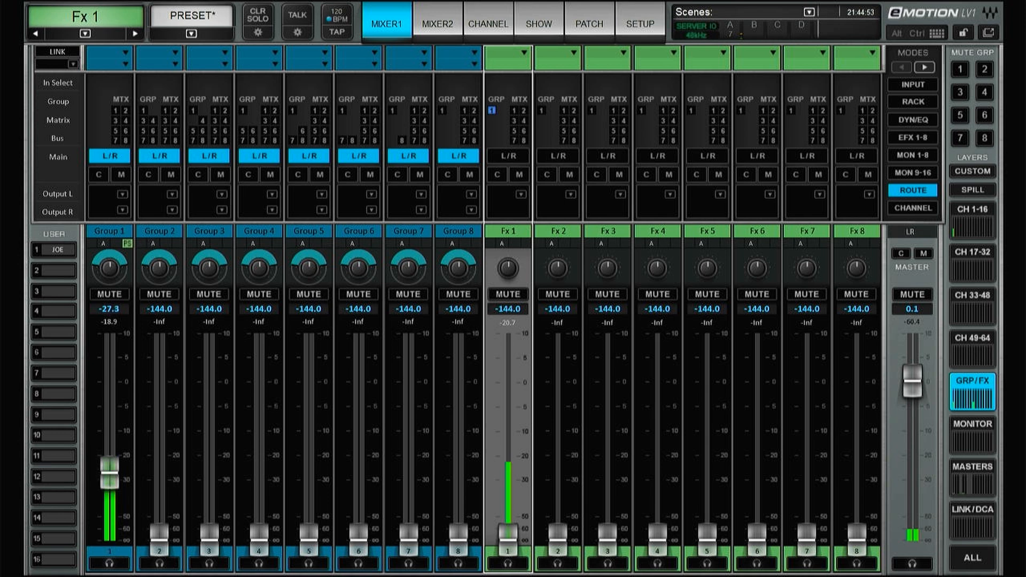
drag(109, 465, 109, 403)
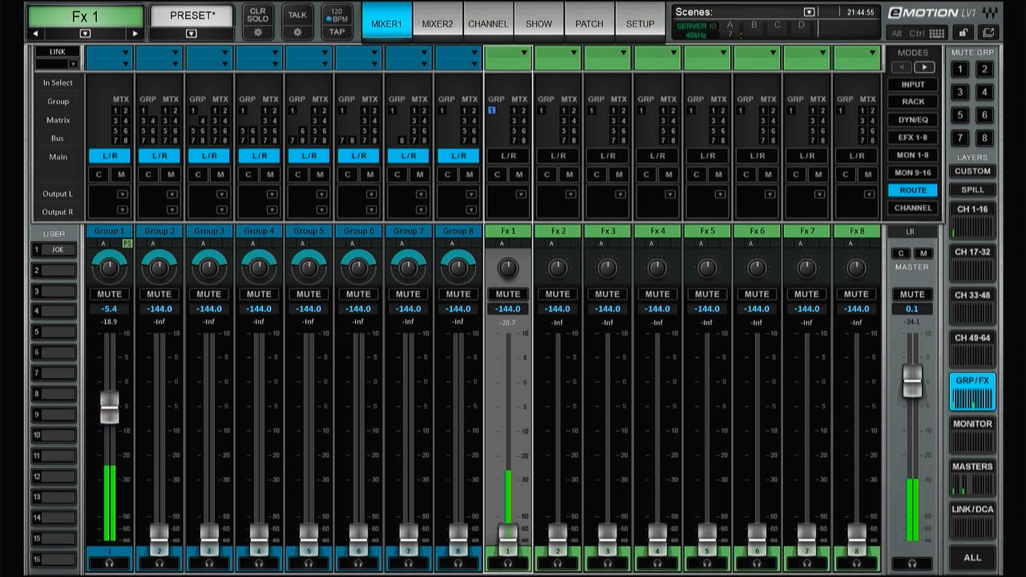
drag(507, 523, 507, 425)
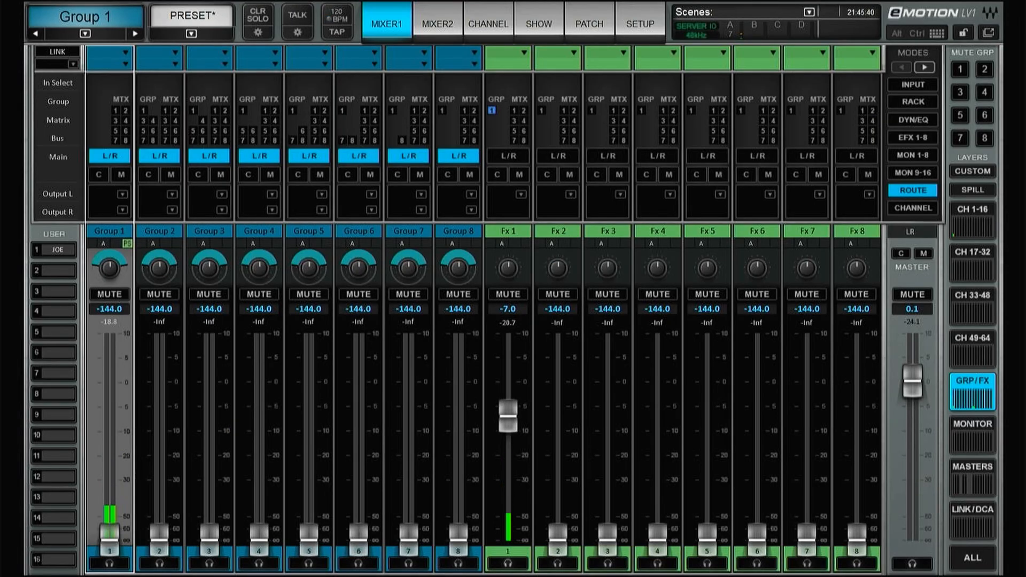
Set Group 2's source to POST FX, raise the group levels, and show channels 1–16.
click(487, 24)
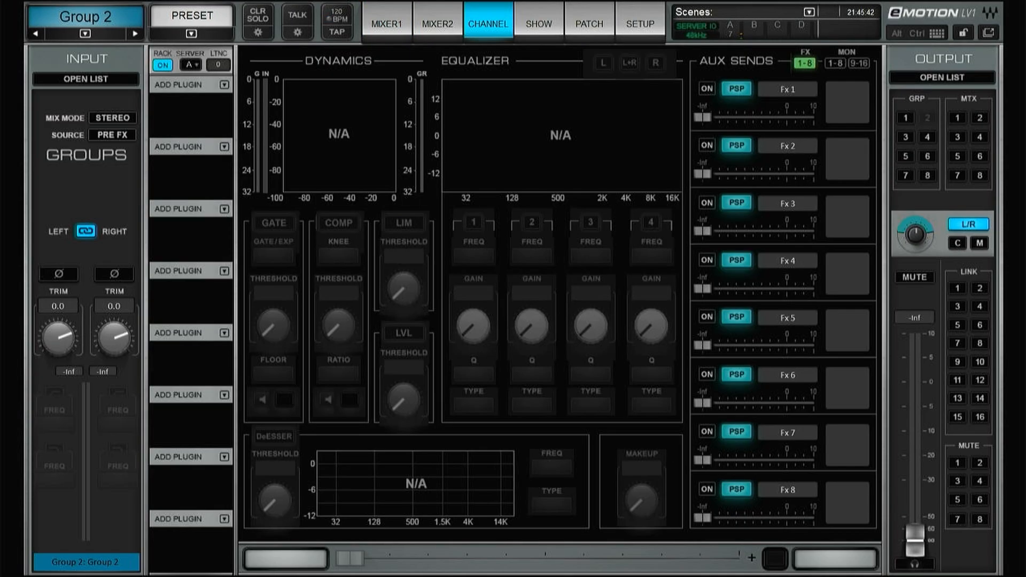
click(831, 63)
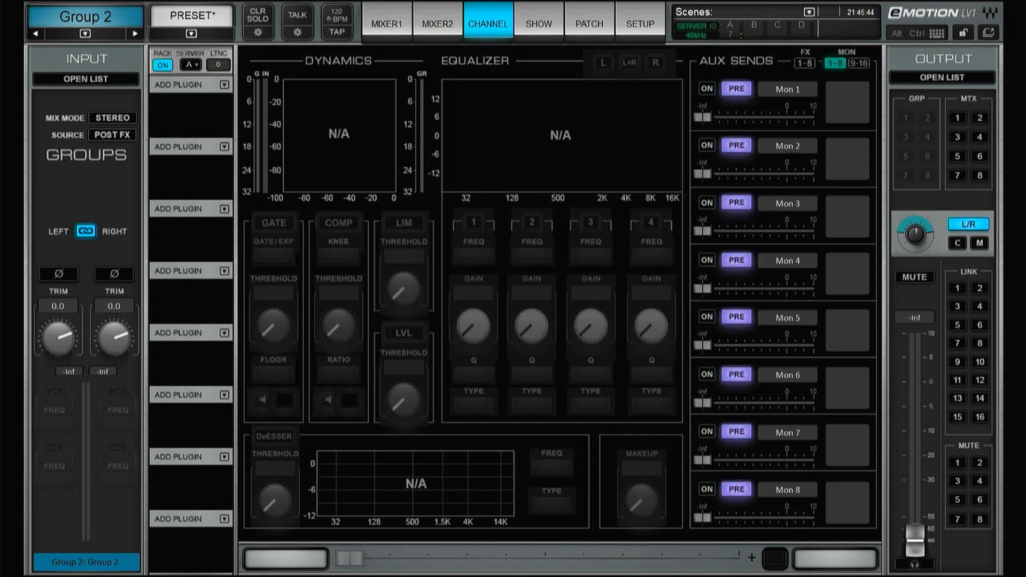
click(385, 24)
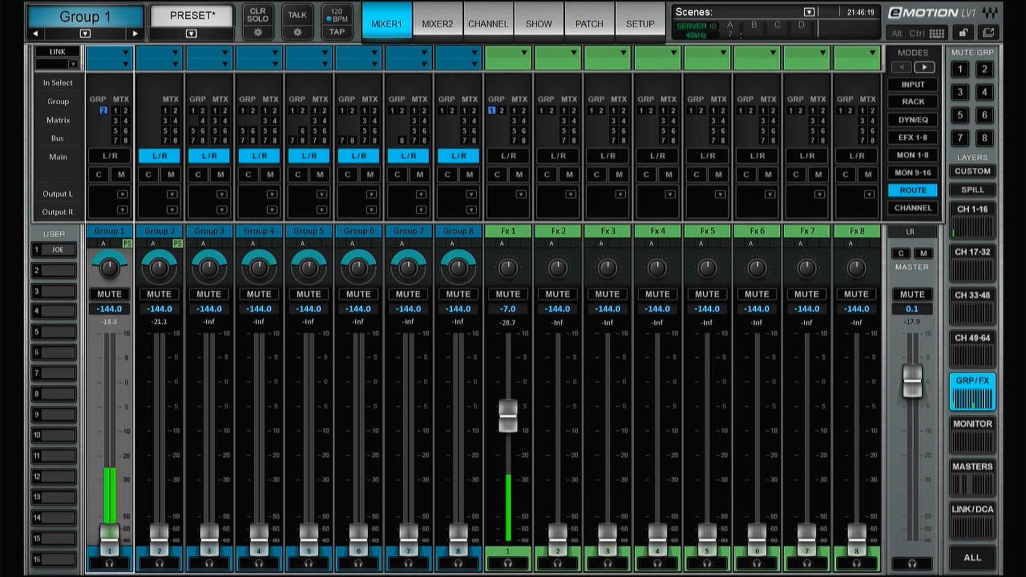
drag(111, 530, 110, 393)
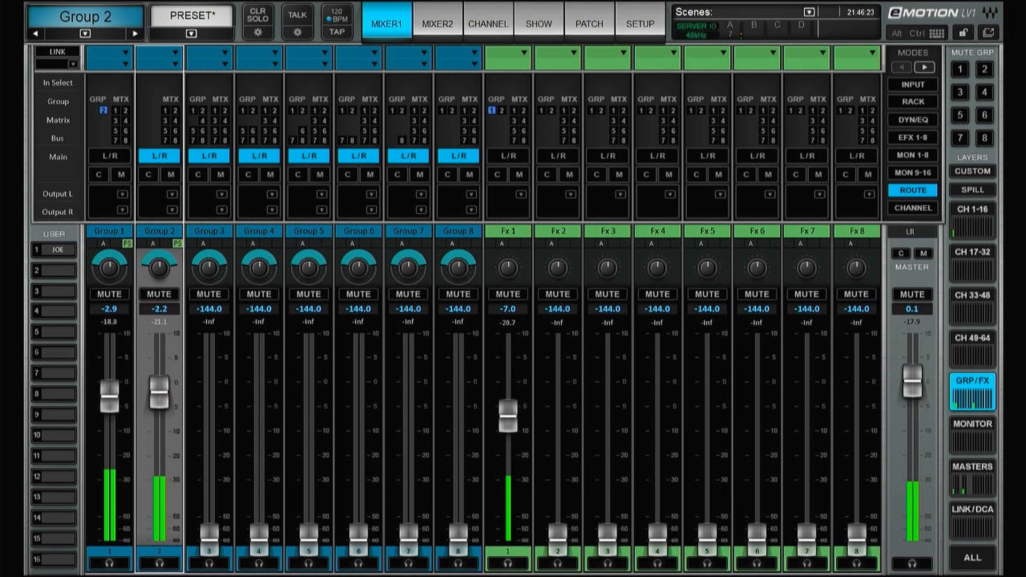
click(973, 220)
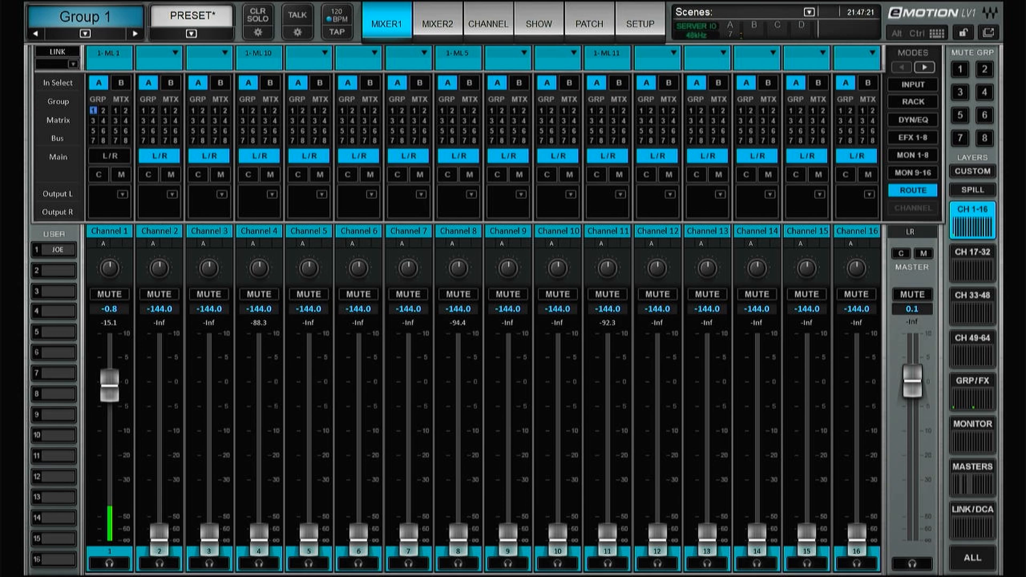
In Rack mode, temp-link channels 4–11 and load EMO-F2 on their Insert 1.
click(912, 101)
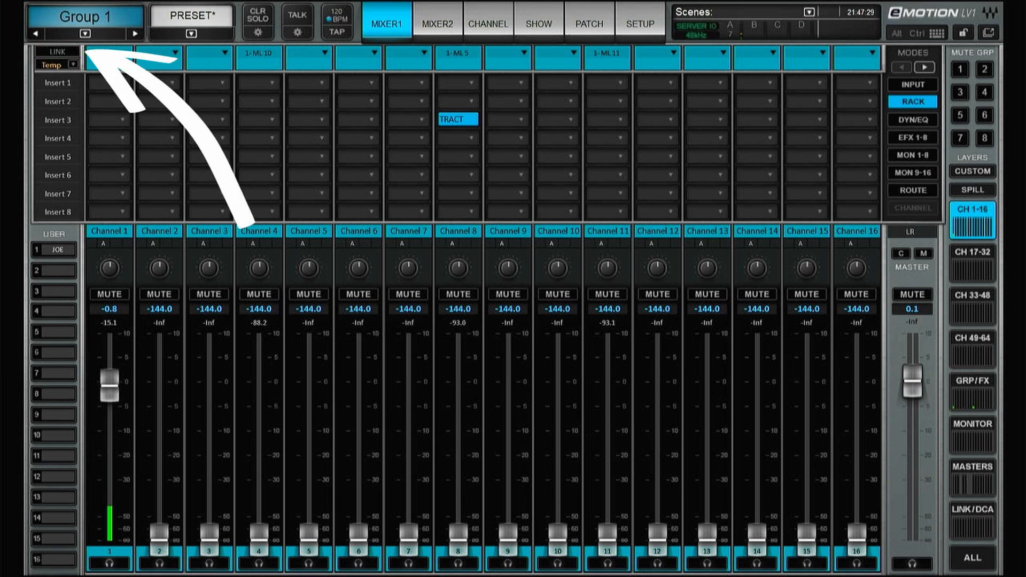
click(457, 231)
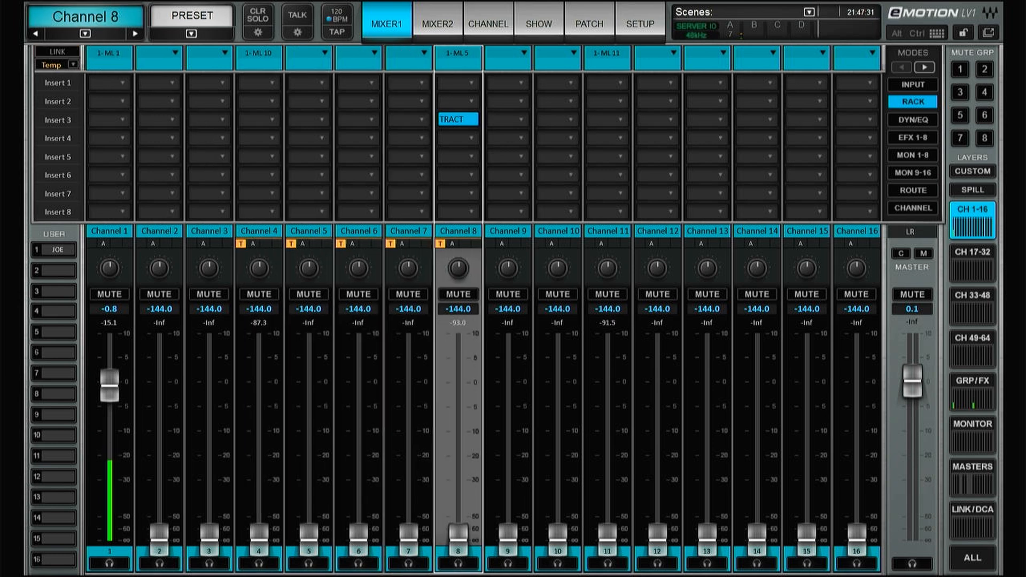
click(606, 231)
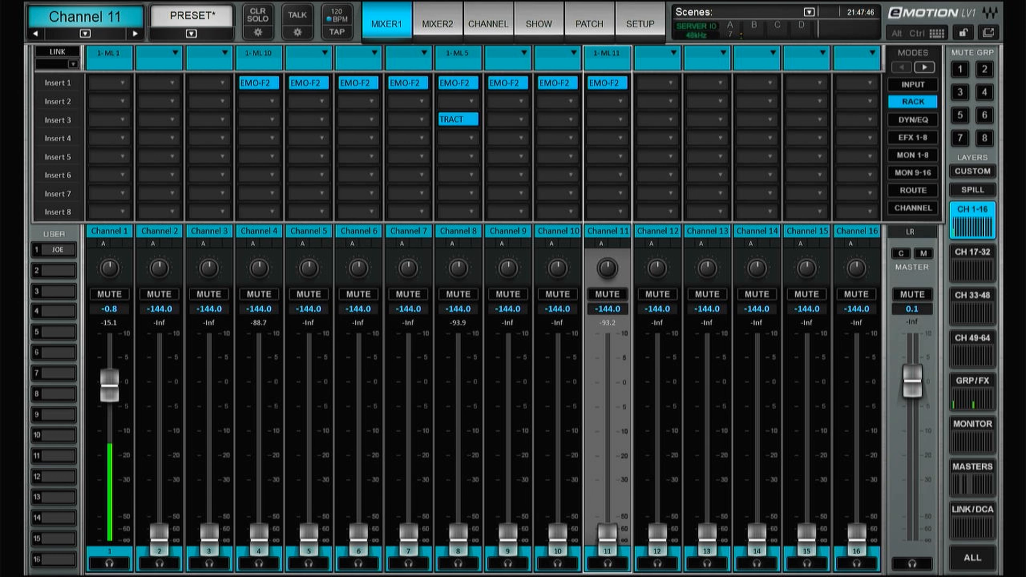
click(55, 51)
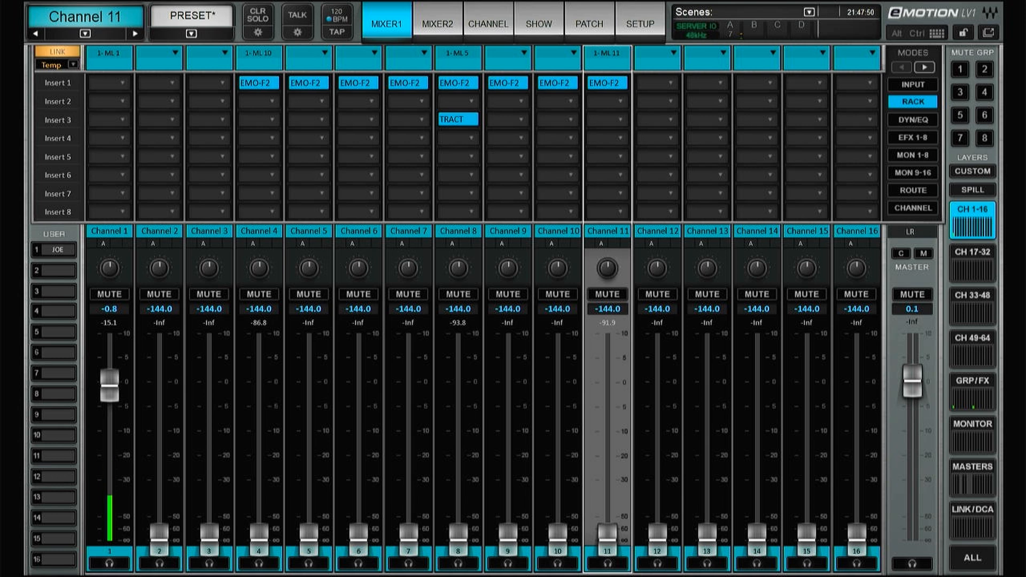
click(856, 230)
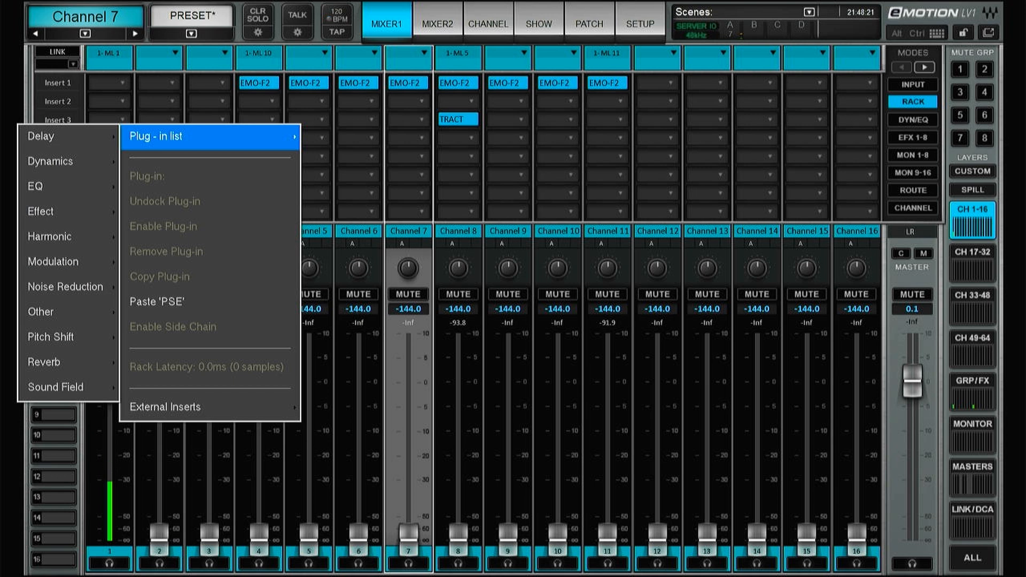
Put Curves Equator Live on channel 1's Insert 3 and open its editor.
click(35, 186)
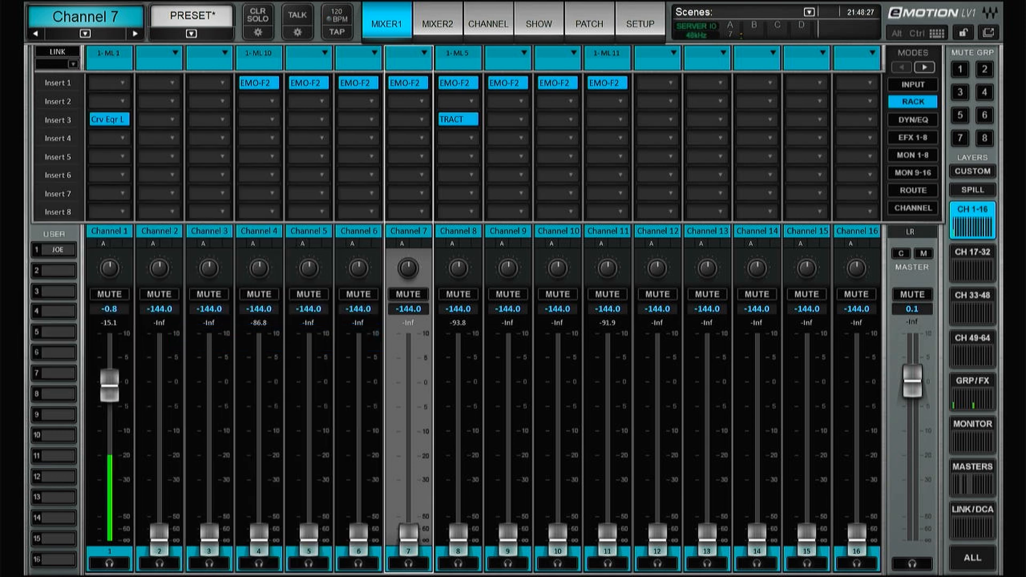
click(487, 24)
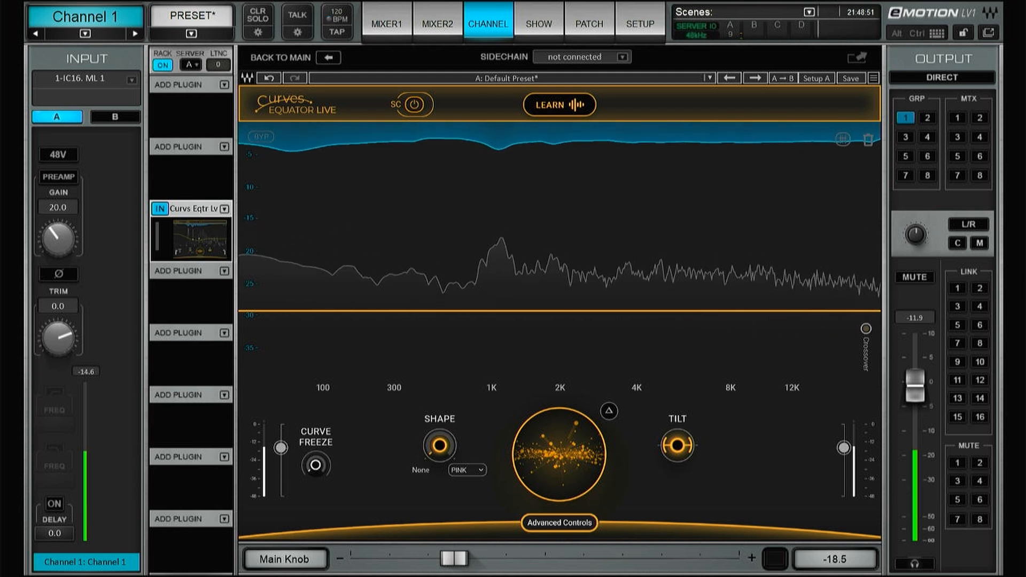
Go from the MIXER1 overview to SETUP and its UI SETTINGS page.
click(386, 23)
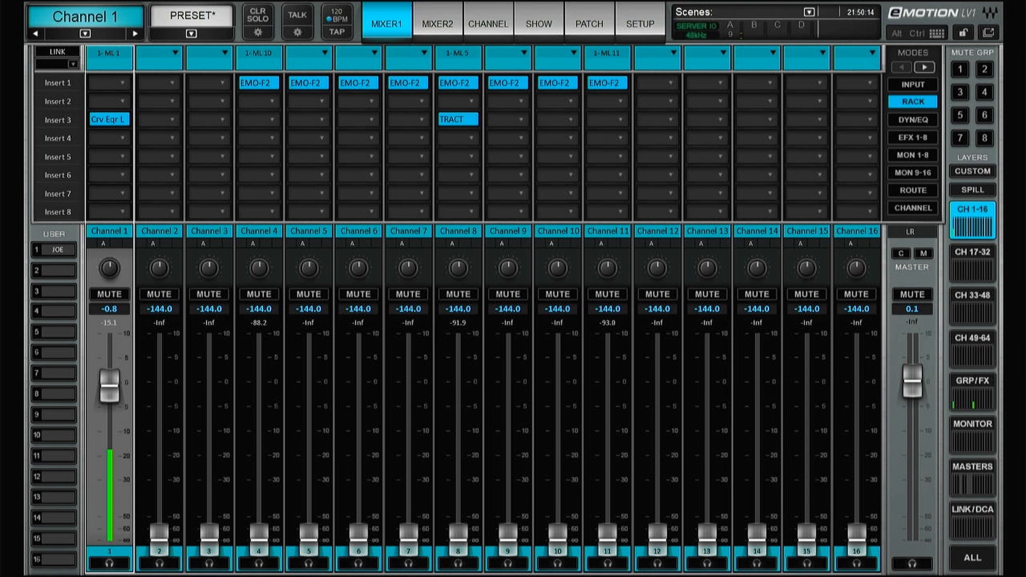
click(639, 24)
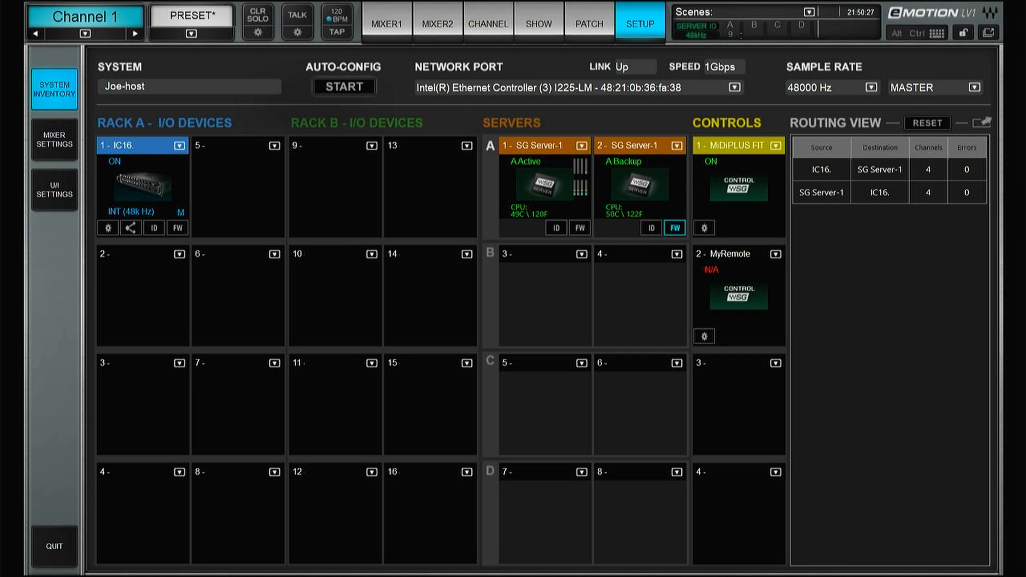
click(54, 138)
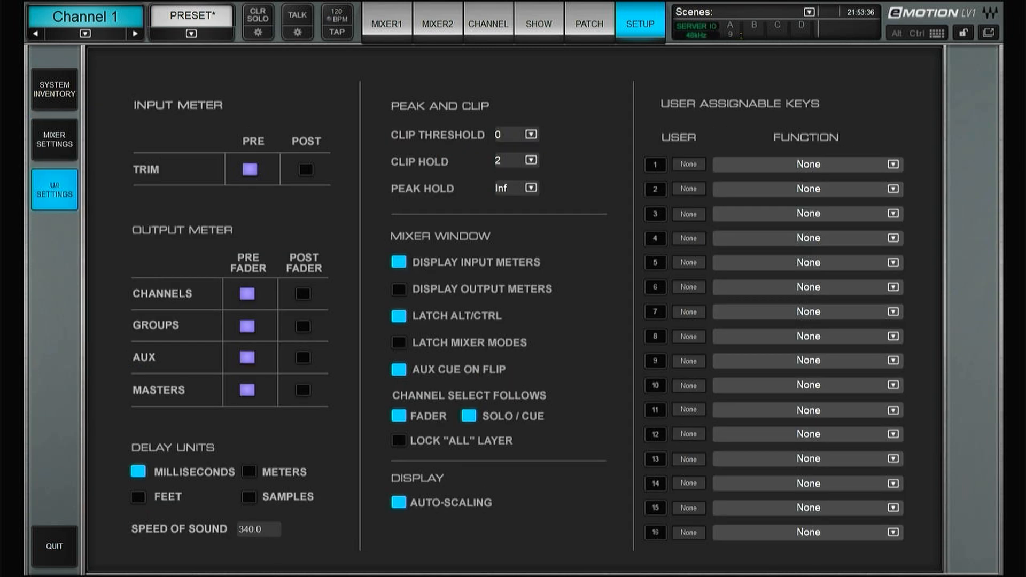
Set User key 1 to Load Session and label it JOE.
click(805, 164)
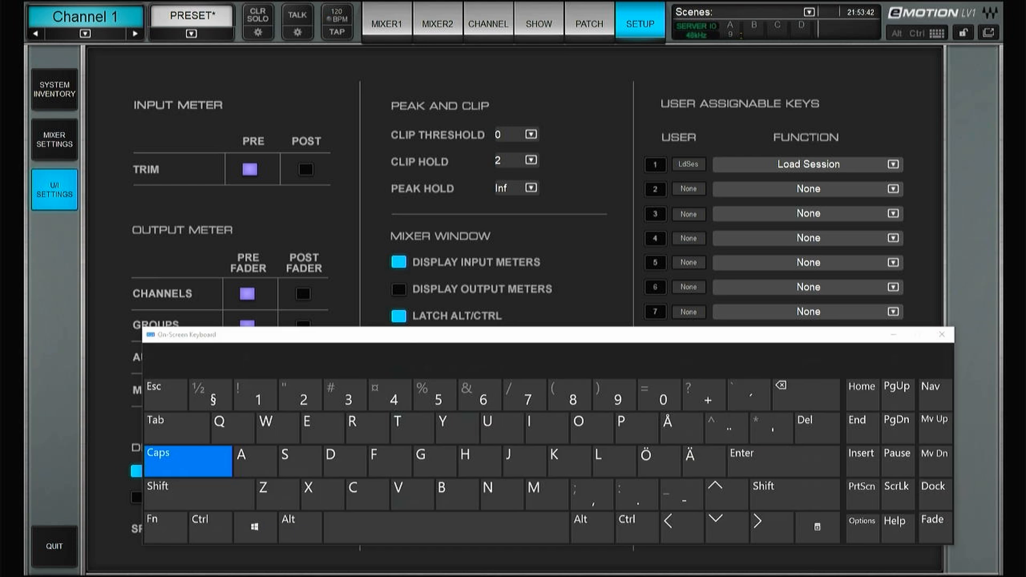
click(688, 164)
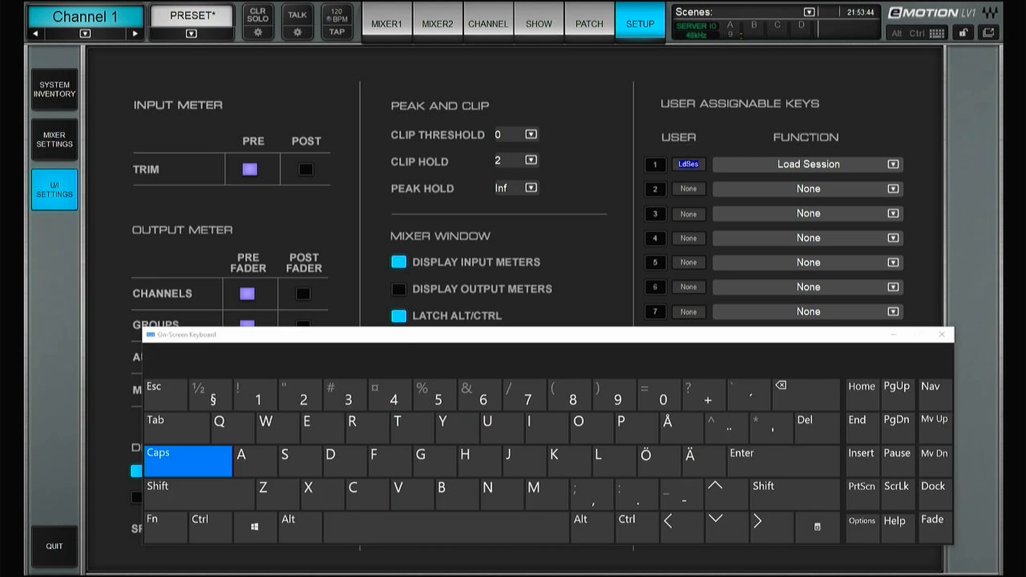
text(JOE)
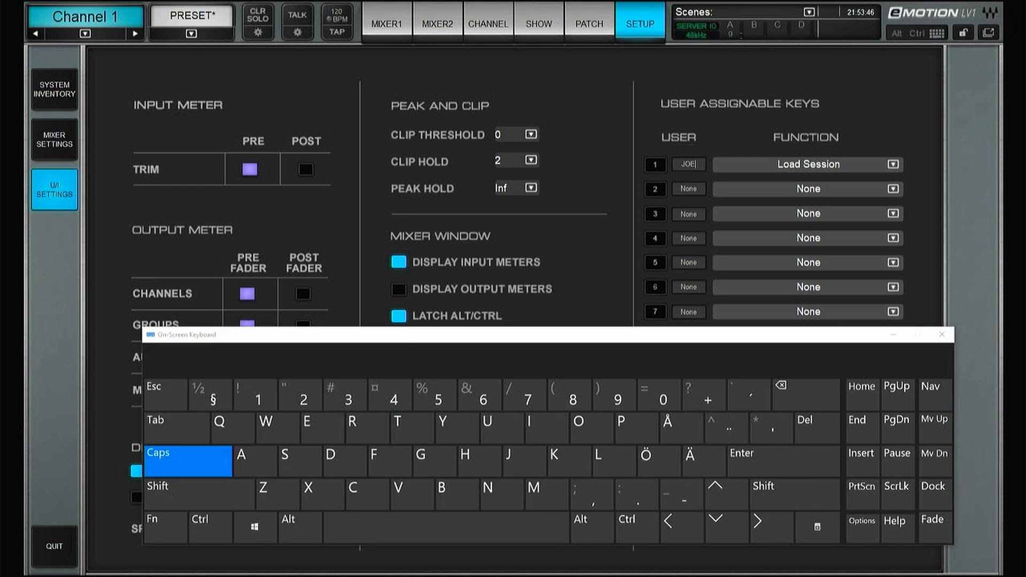